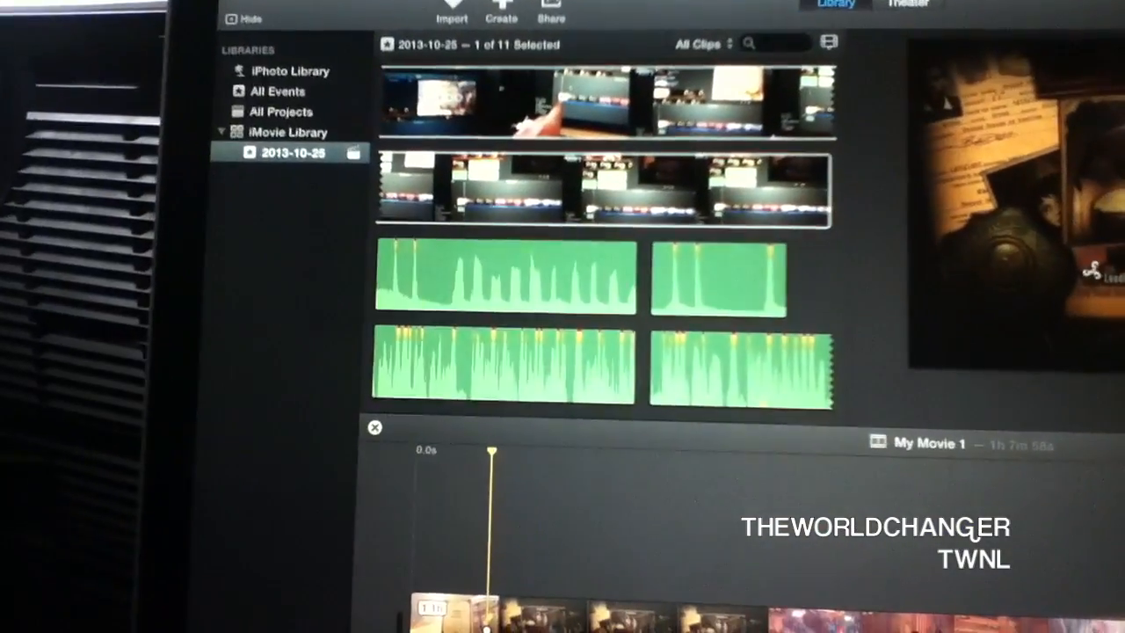
scroll(down, 3)
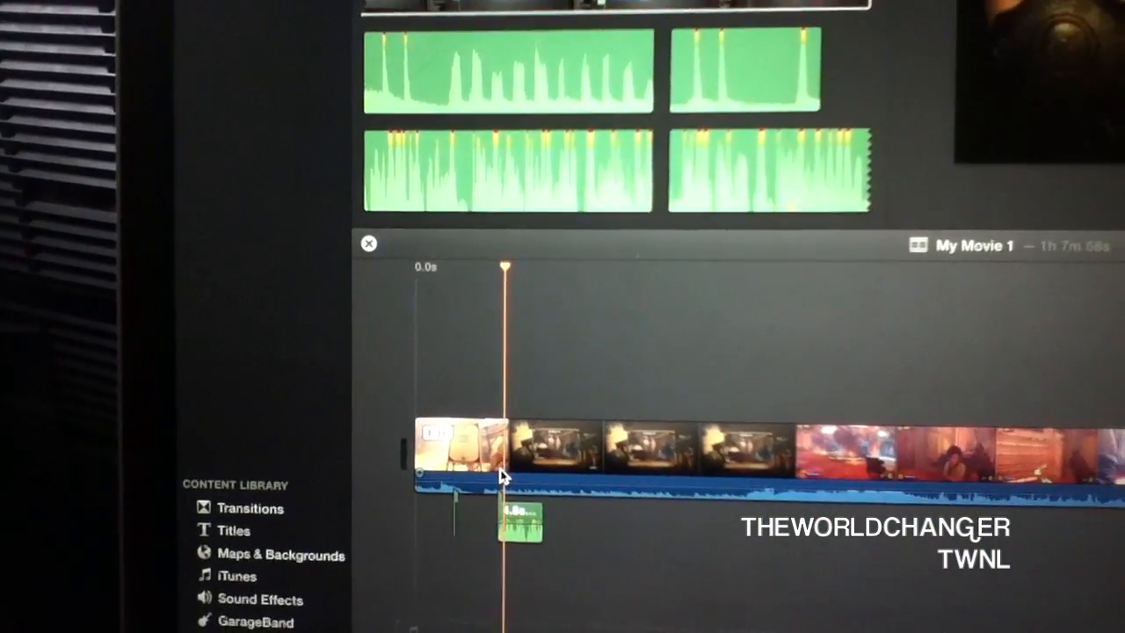